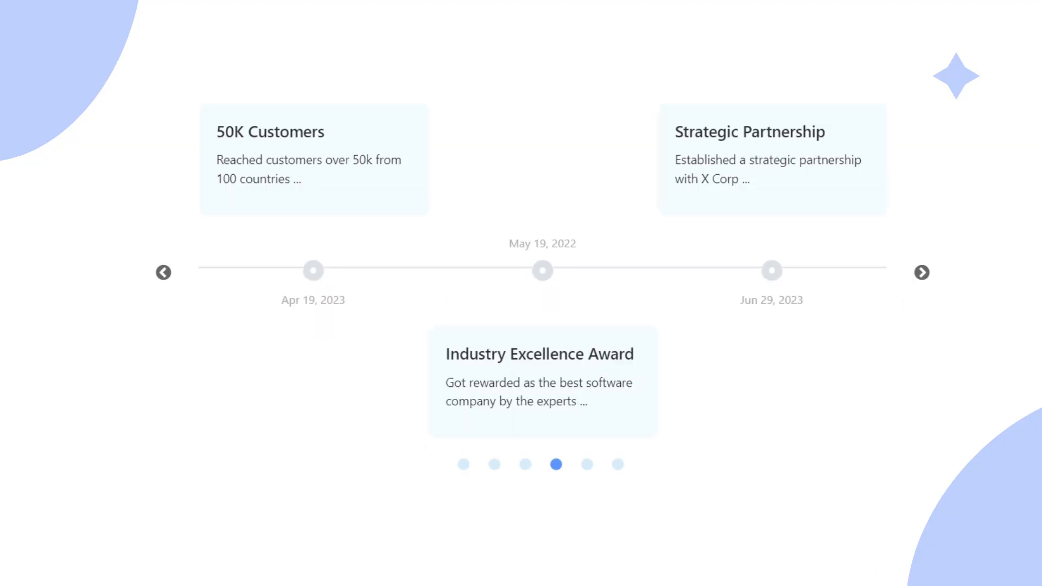
Step: Advance the demo timeline five times through its milestone cards using the next arrow
click(922, 272)
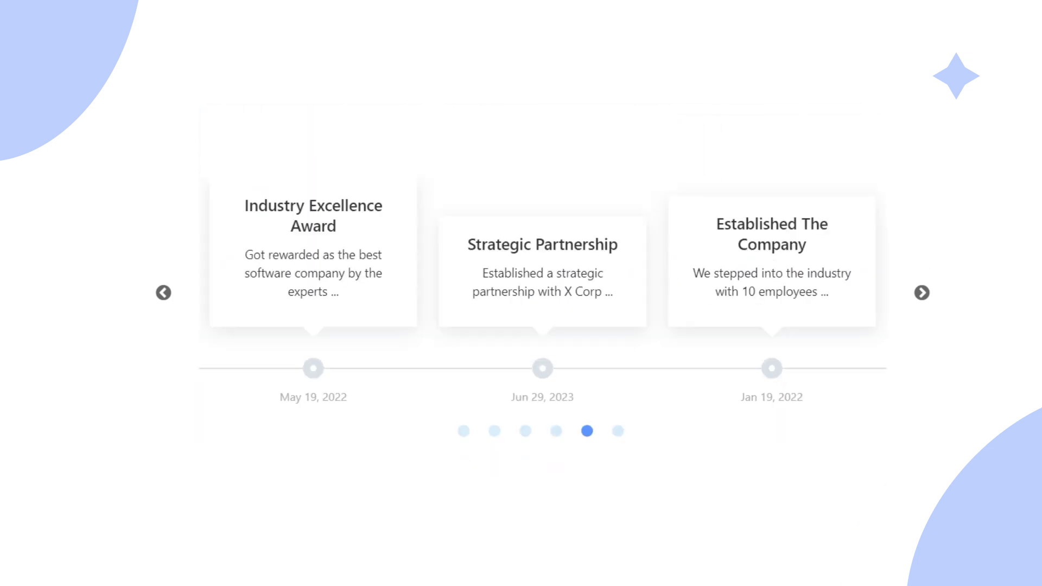
click(921, 293)
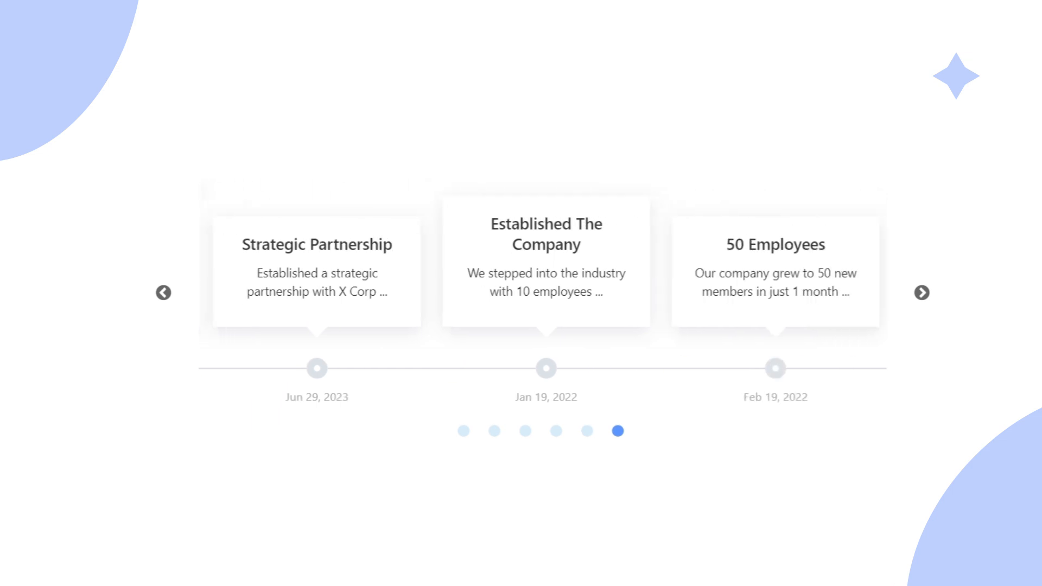
click(921, 293)
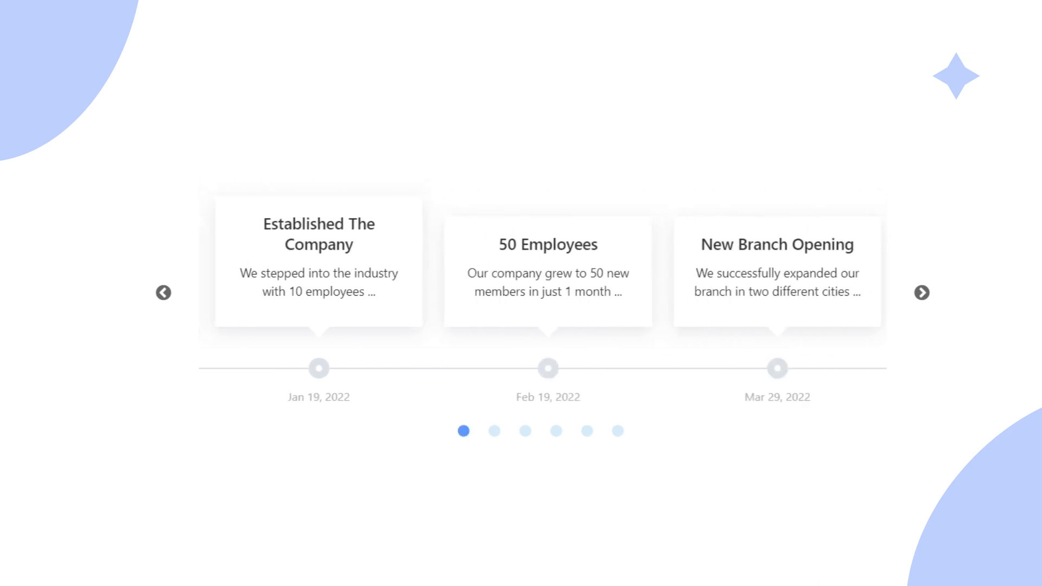
click(921, 293)
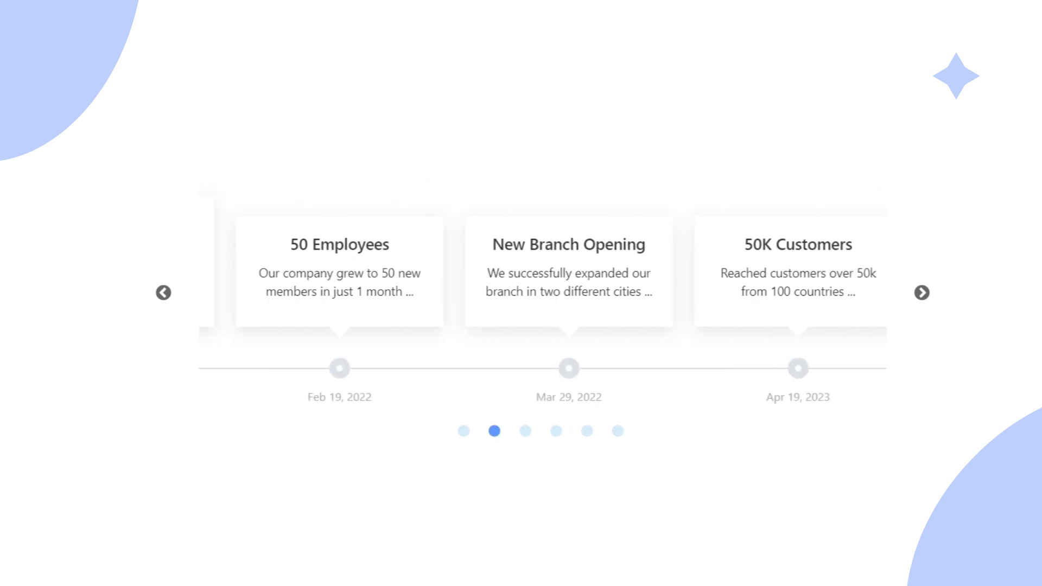
click(921, 293)
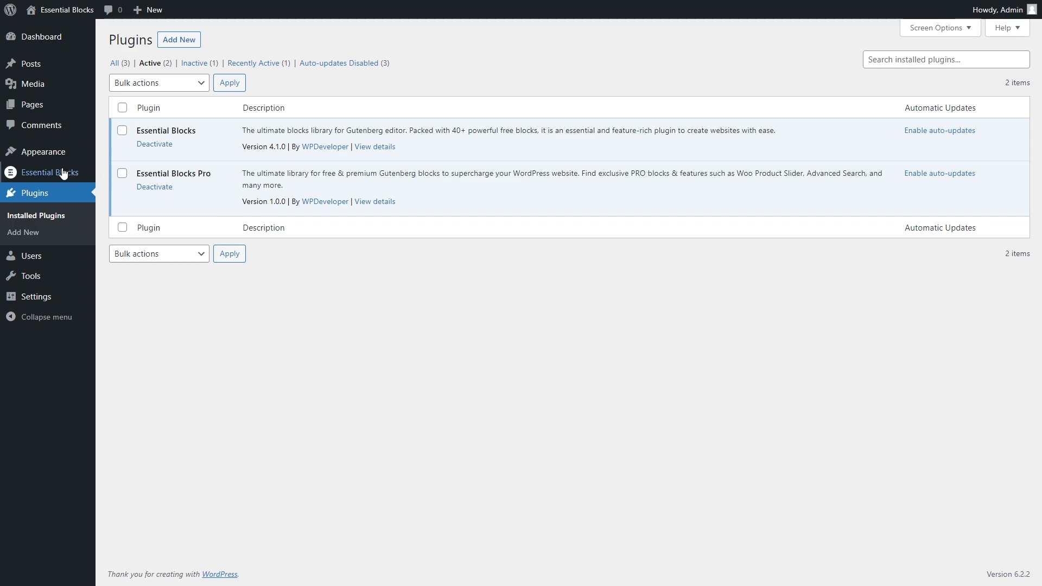
Step: Enable the Timeline Slider toggle in the Essential Blocks dashboard's Blocks list
click(51, 172)
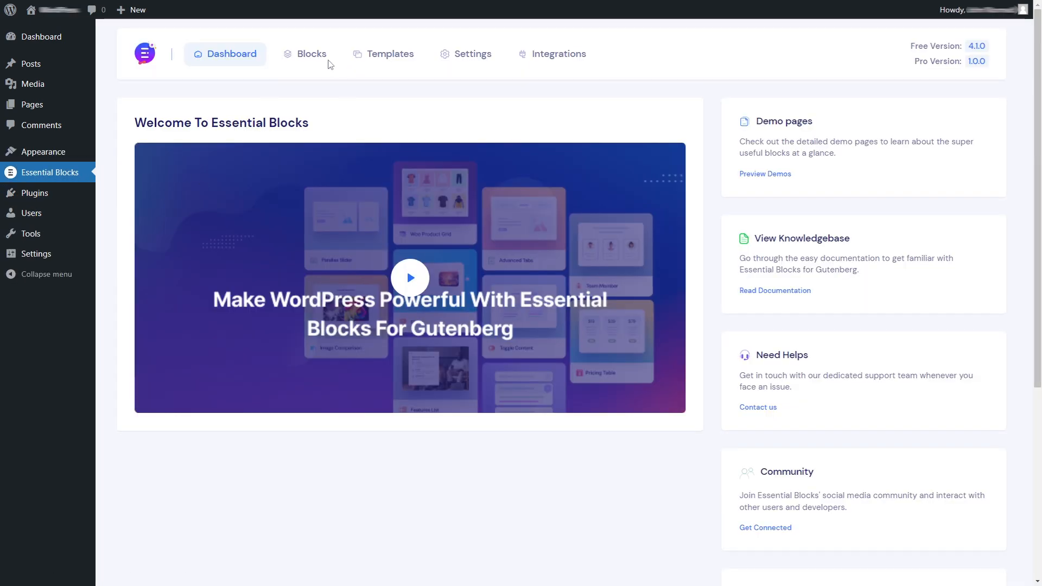
click(311, 55)
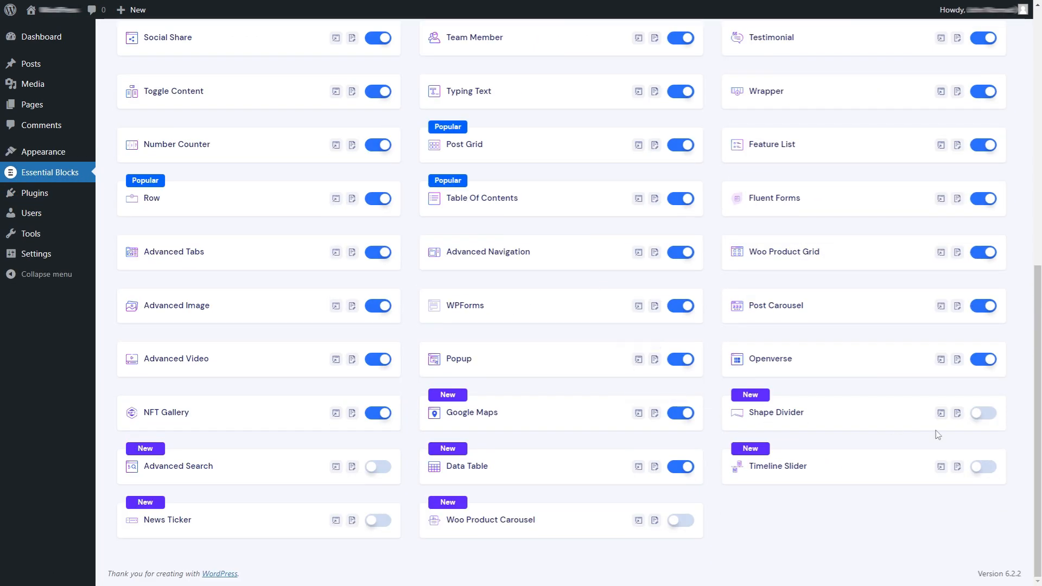
click(983, 467)
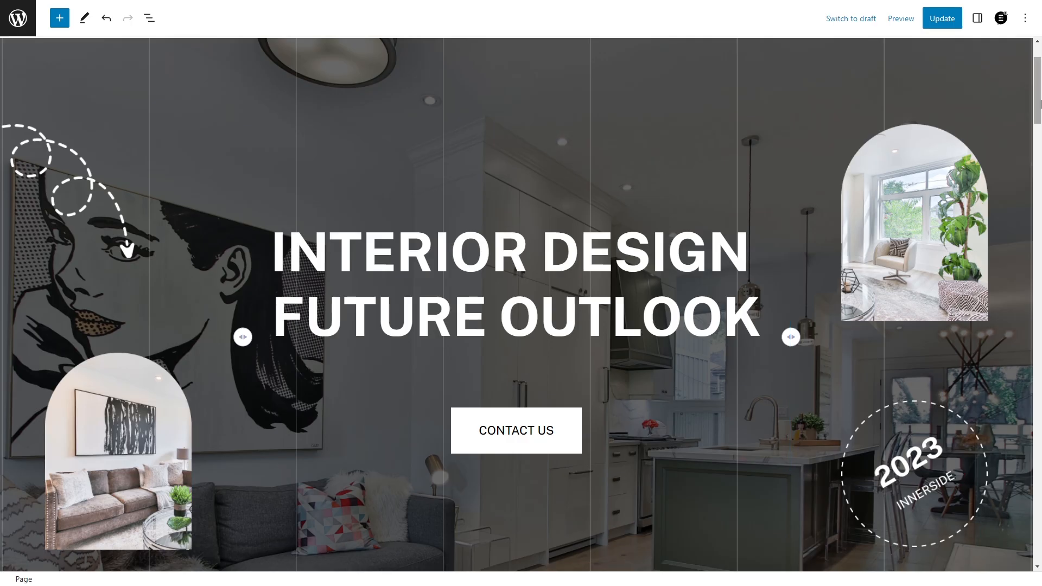
Step: Insert a Timeline Slider block between the testimonials and newsletter sections
scroll(down, 3)
text(timeline)
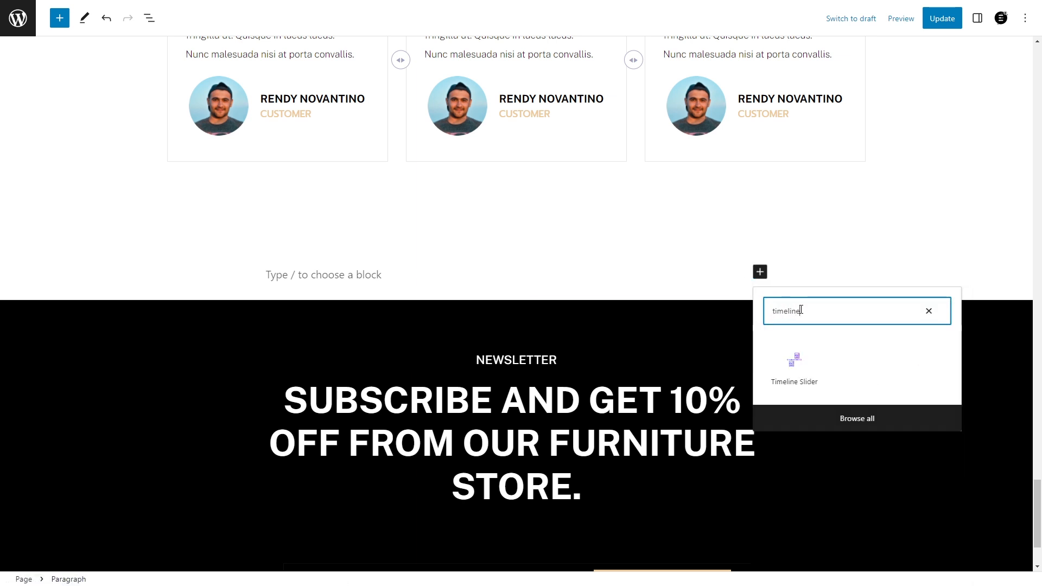
click(794, 367)
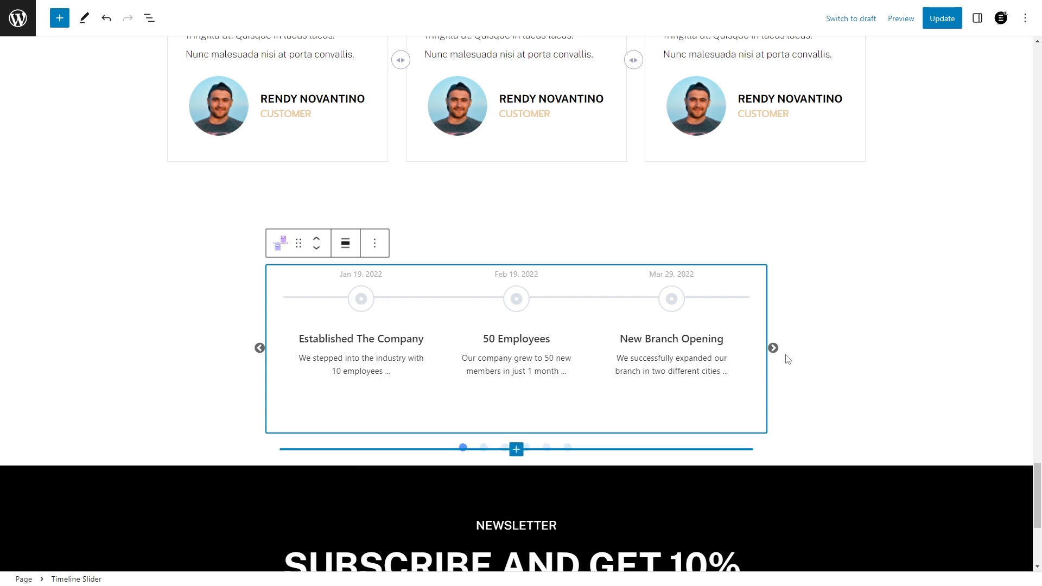
Step: Keep Custom as the Timeline Slider's content source in its block settings
click(977, 18)
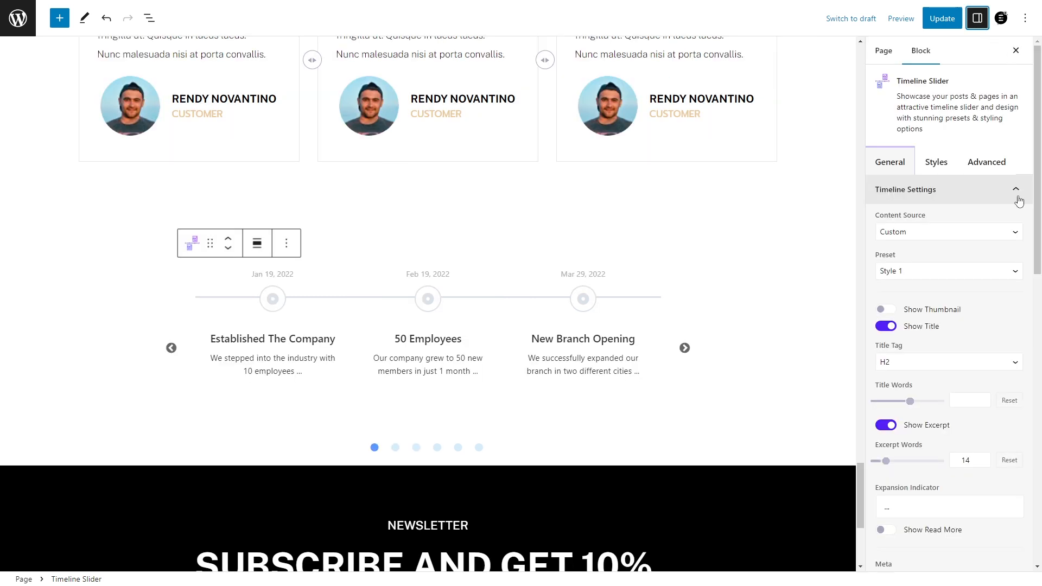
mouse_move(891, 238)
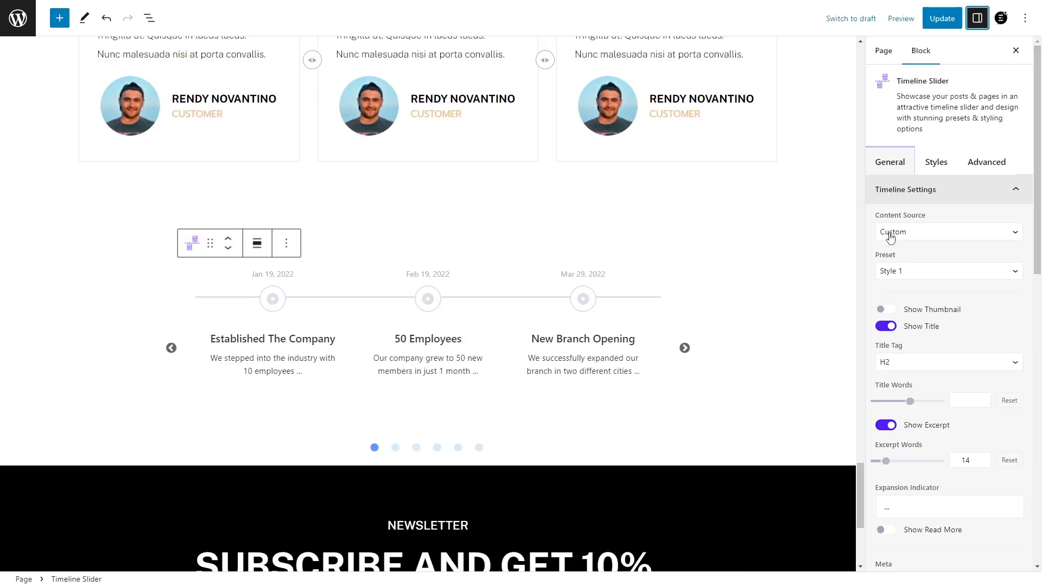
click(947, 233)
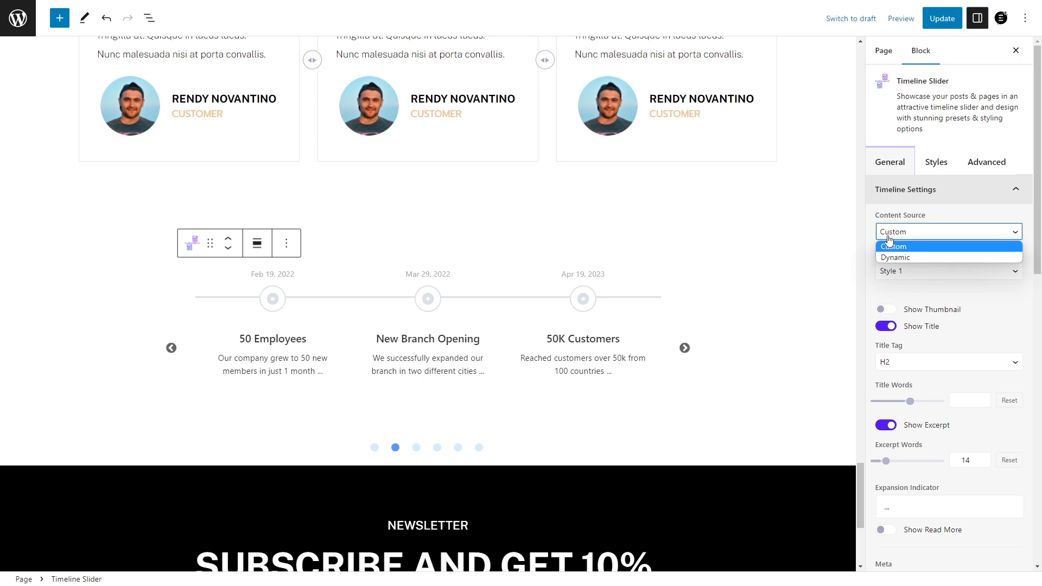
click(896, 258)
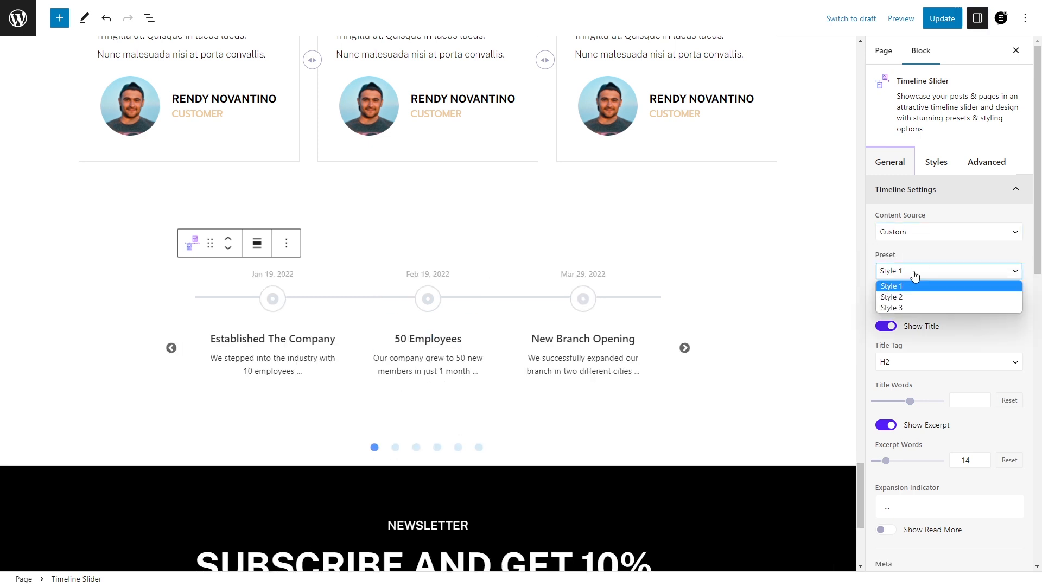
Step: Apply the Style 3 preset and toggle a slider playback option
click(891, 297)
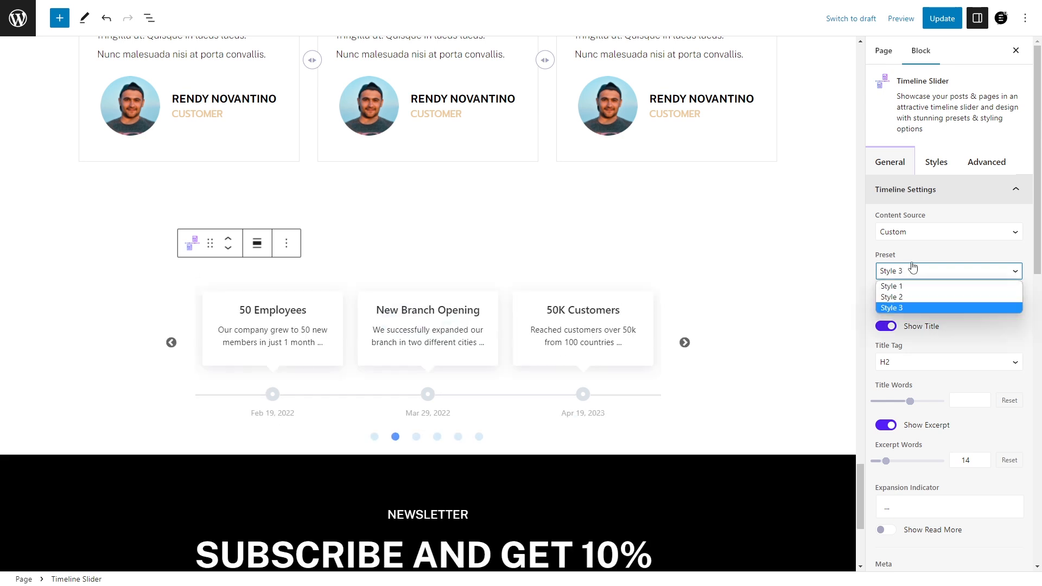
click(893, 287)
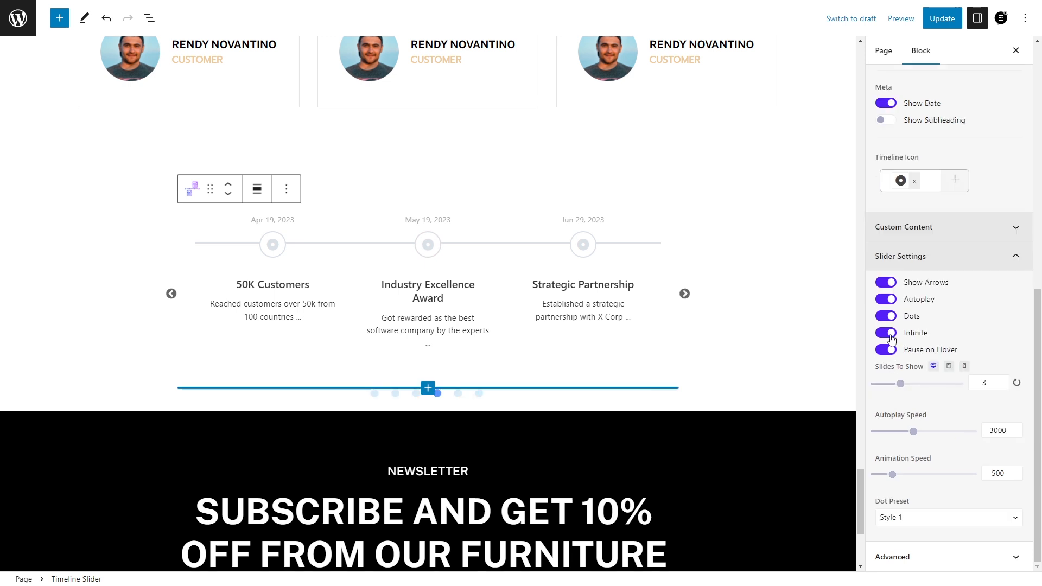
click(685, 294)
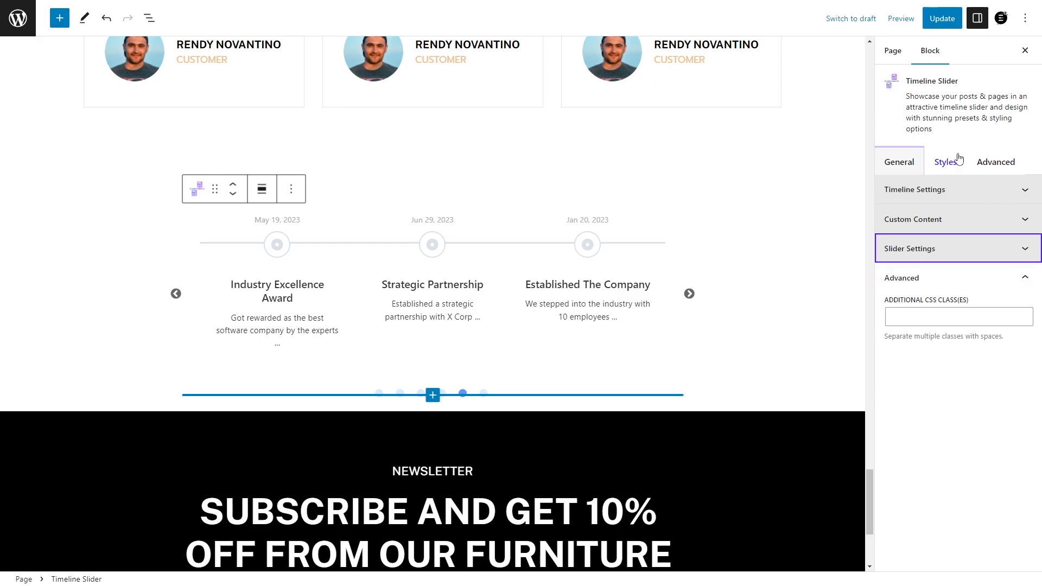
Step: Pick a connector colour for the timeline in the block's Styles settings
click(947, 161)
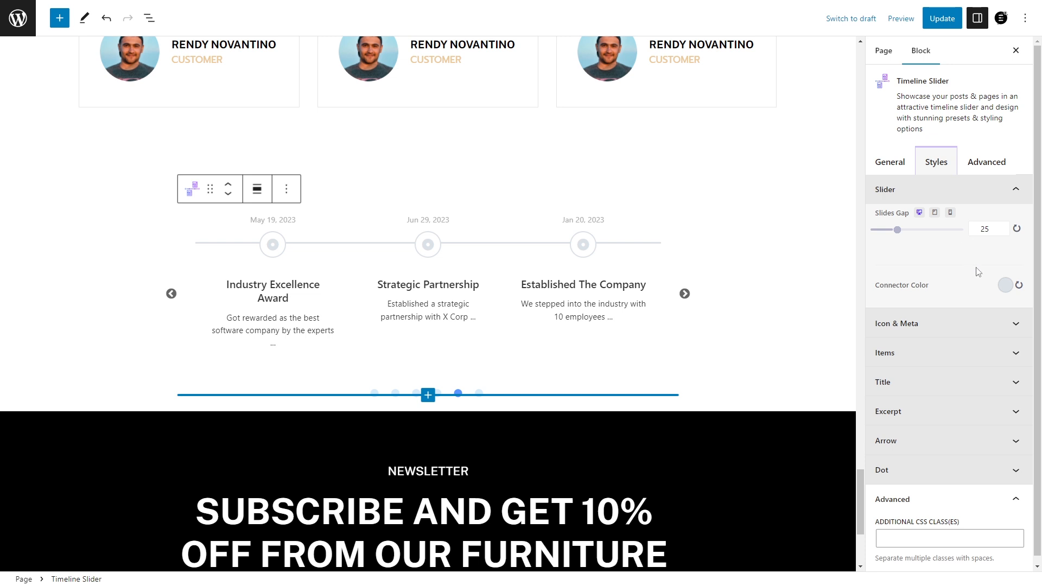
click(1005, 286)
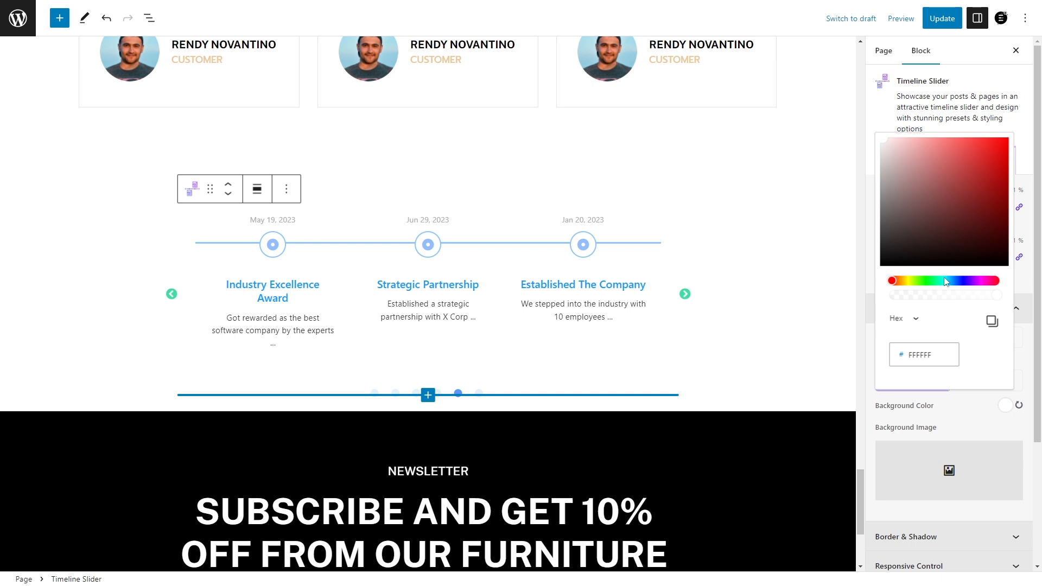
Step: Set the Timeline Slider's animation speed to 1309 under Advanced and update the page
click(905, 235)
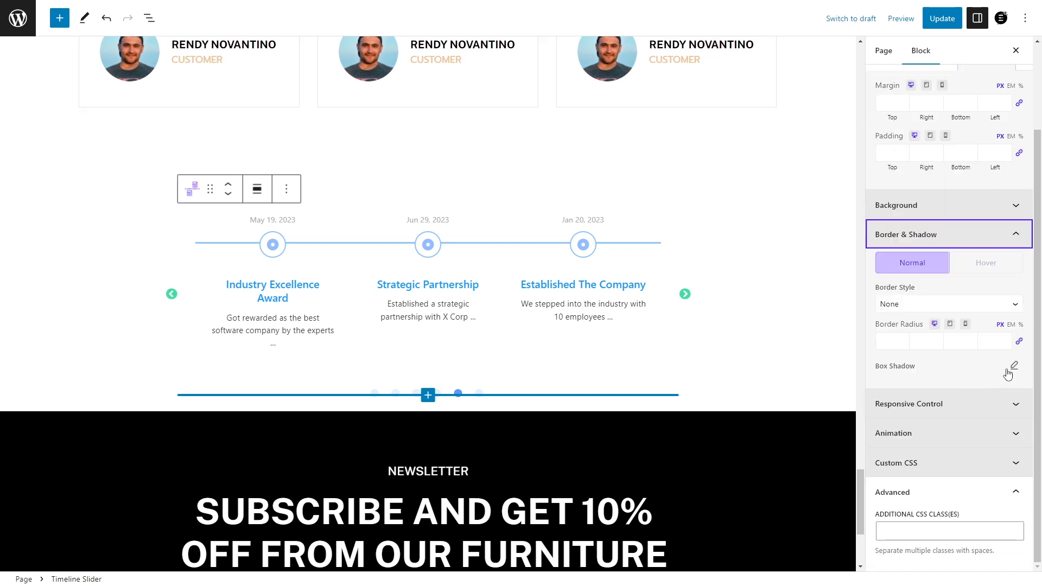
click(893, 433)
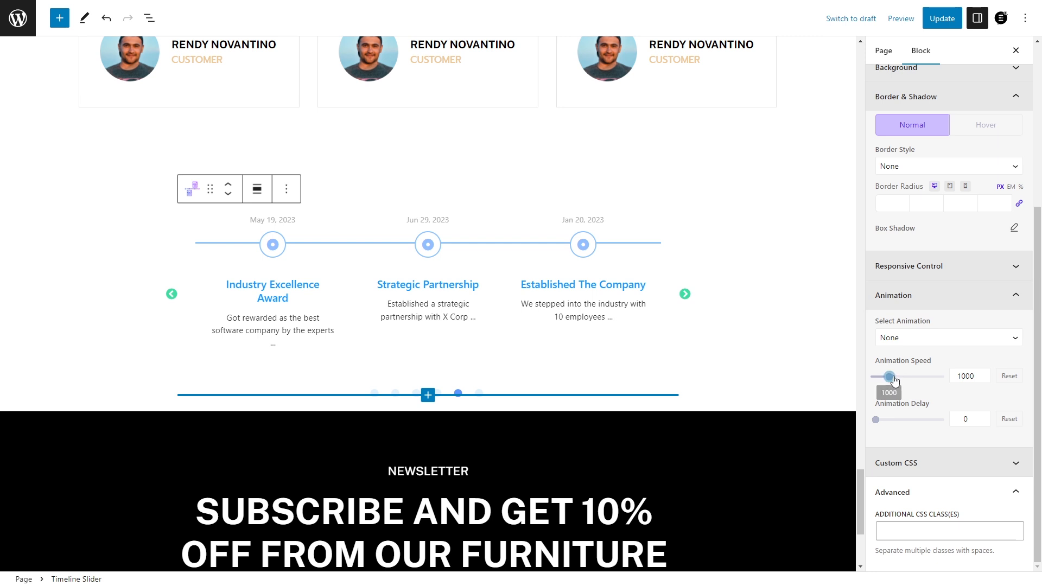
drag(876, 419, 883, 419)
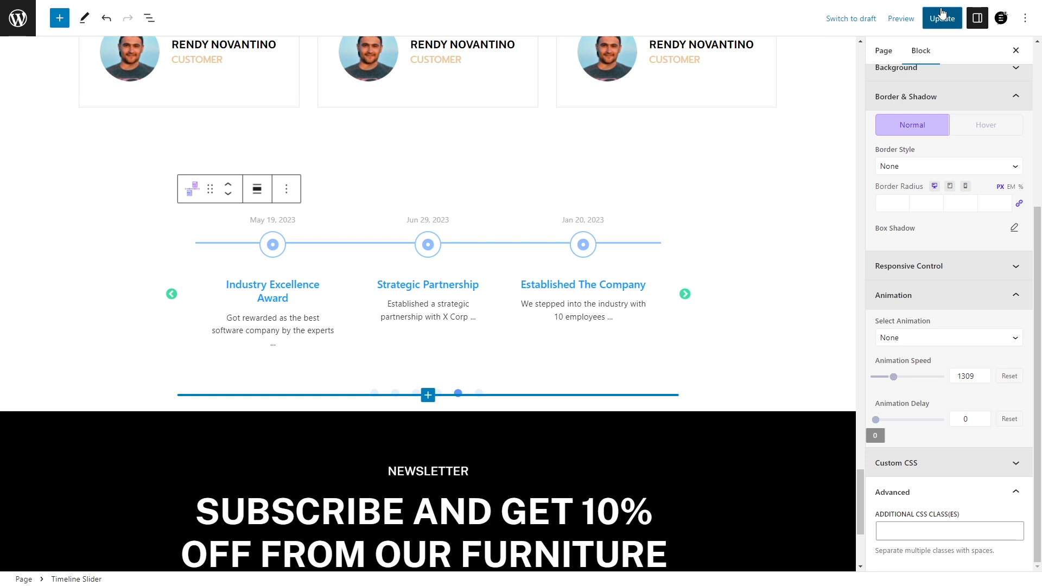
click(685, 294)
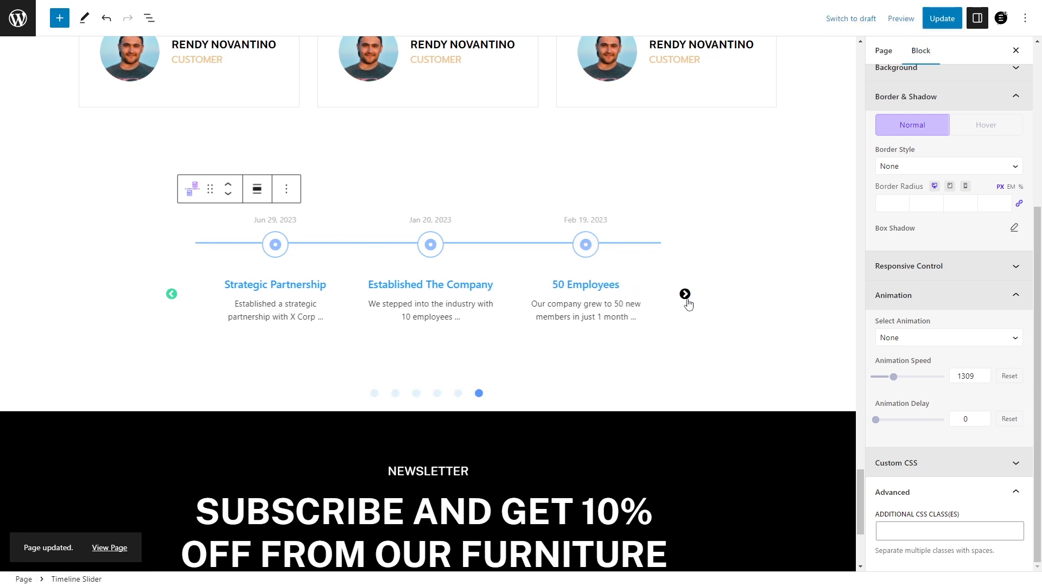